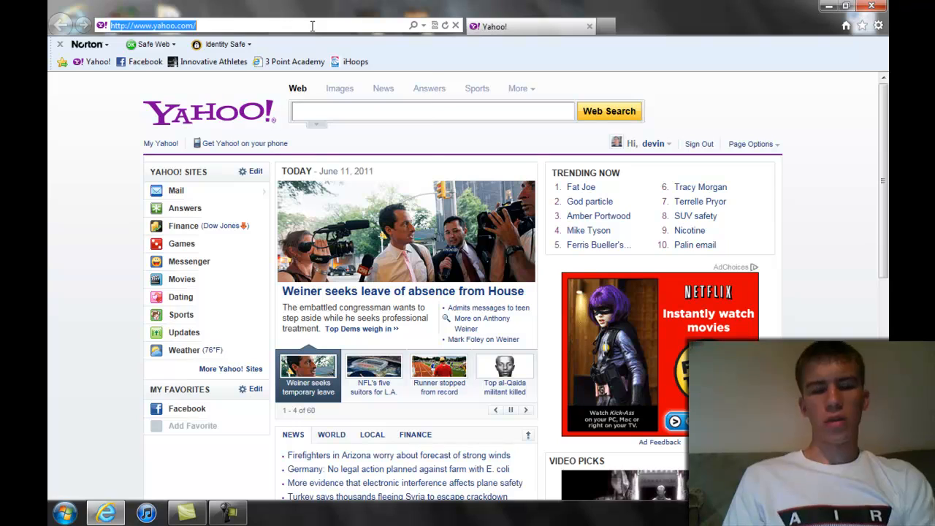
Step: Search Google for 'HITMAN PRO'
{"action": "type", "text": "HITMAN PRO"}
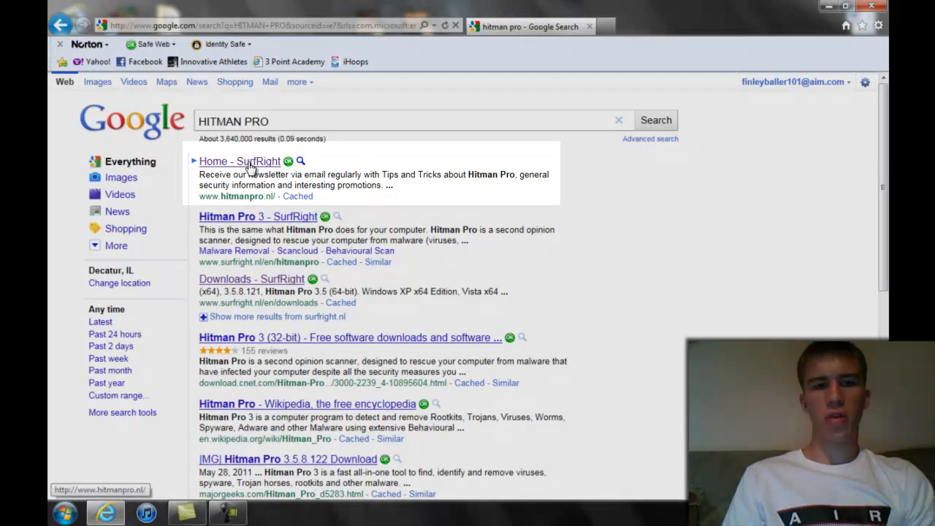
Step: Open the SurfRight result and the Hitman Pro 3.5 download page
{"action": "left_click", "coordinate": [239, 161]}
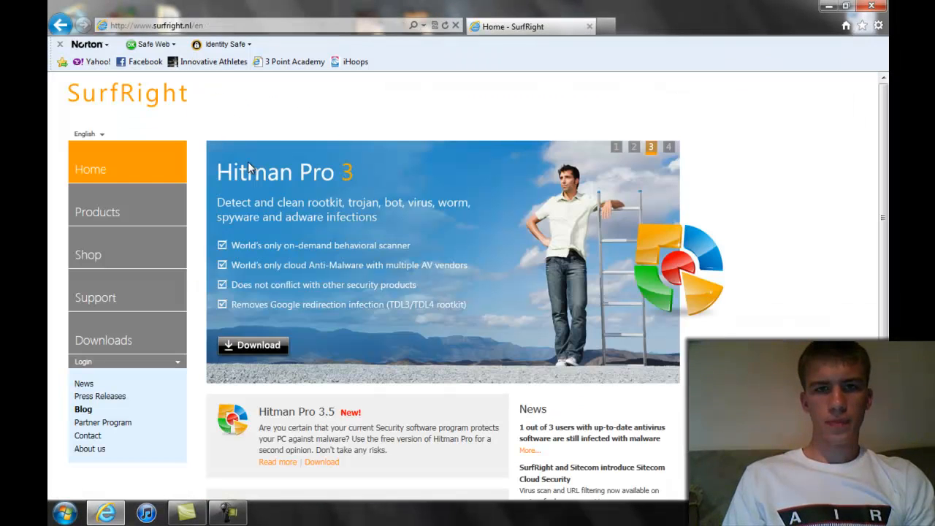
{"action": "scroll", "scroll_direction": "down", "scroll_amount": 3}
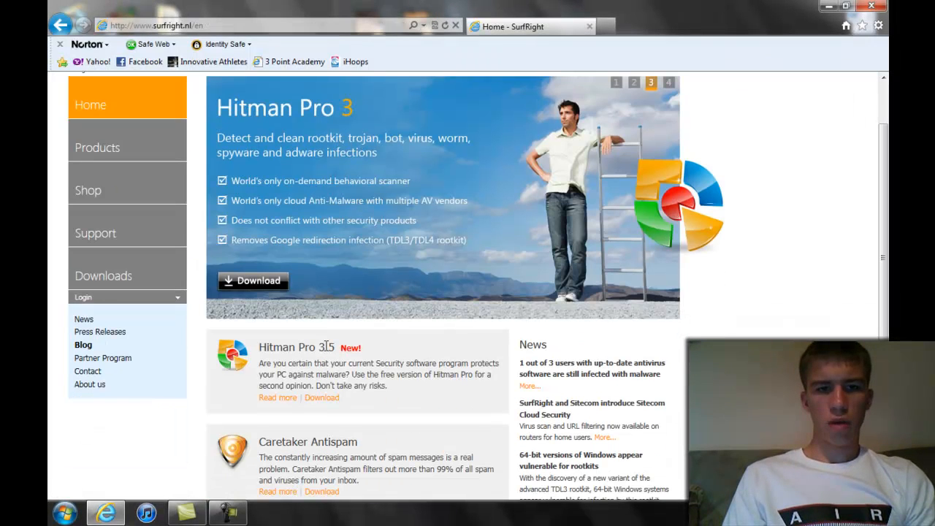
{"action": "scroll", "scroll_direction": "down", "scroll_amount": 3}
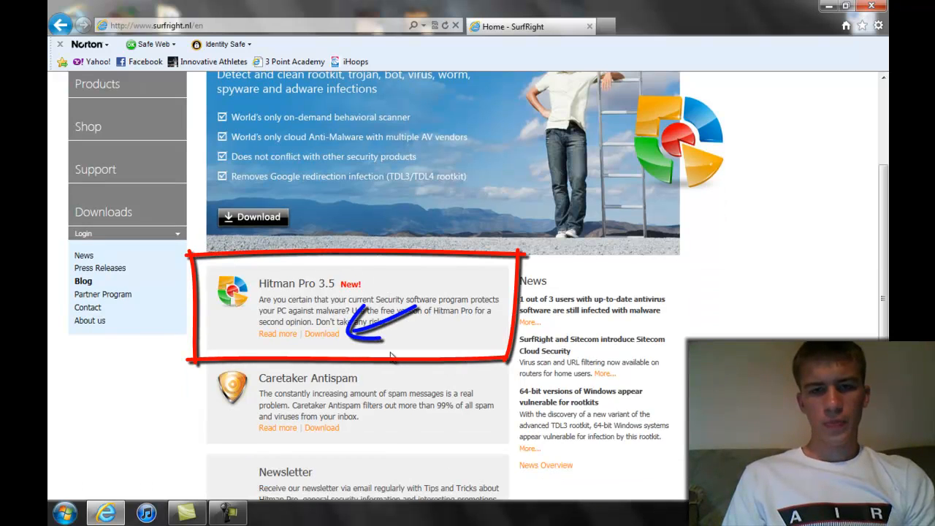
{"action": "left_click", "coordinate": [322, 334]}
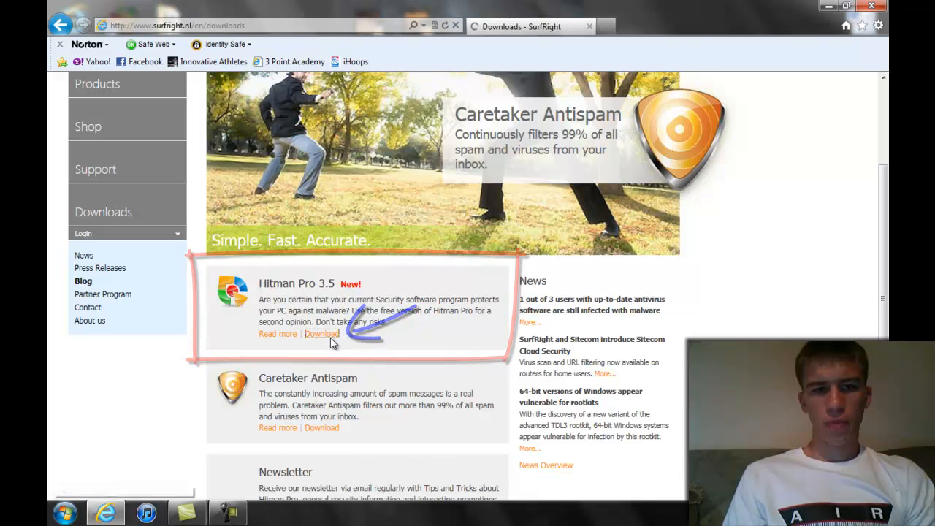
{"action": "left_click", "coordinate": [321, 334]}
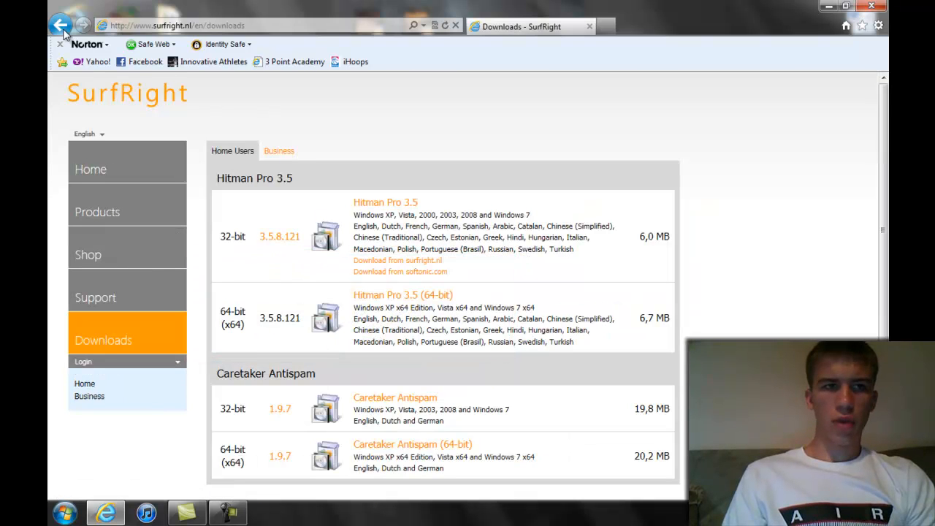
Step: Return to the SurfRight home page and open the Downloads section
{"action": "left_click", "coordinate": [61, 25]}
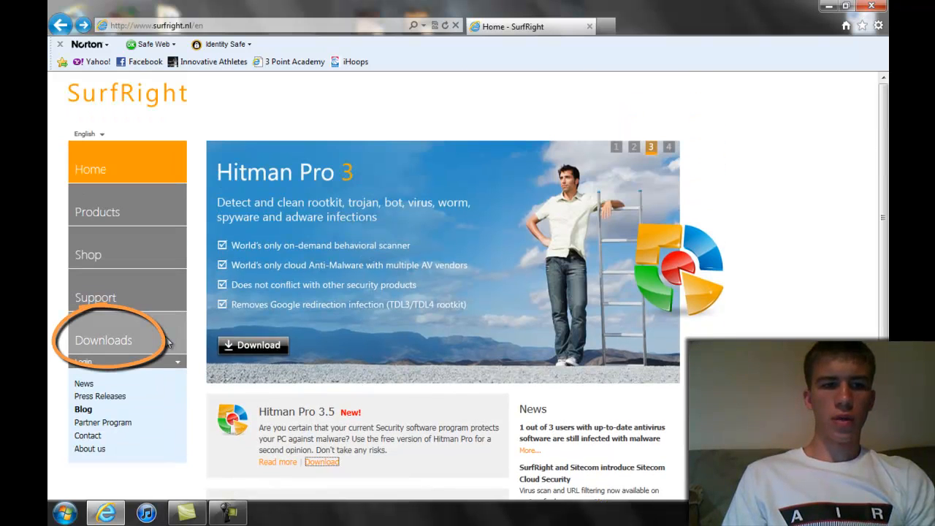
{"action": "left_click", "coordinate": [104, 340]}
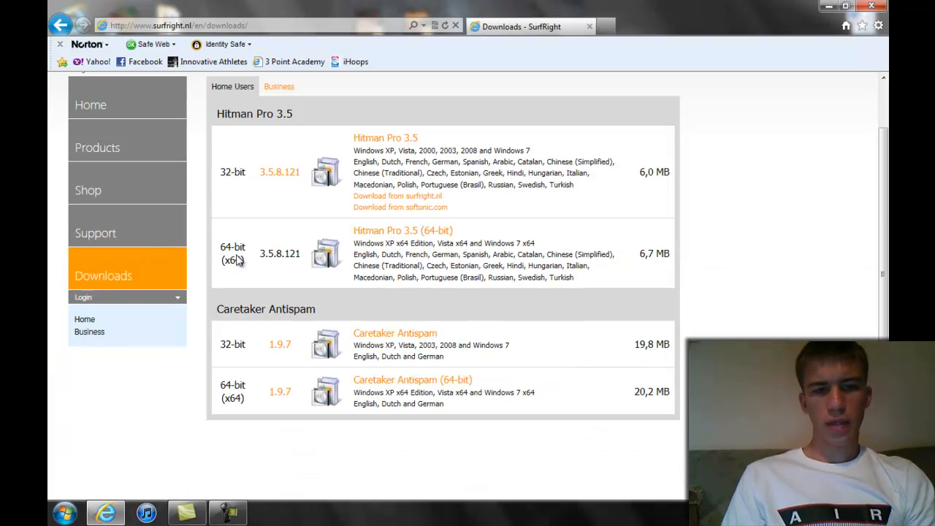
{"action": "mouse_move", "coordinate": [405, 118]}
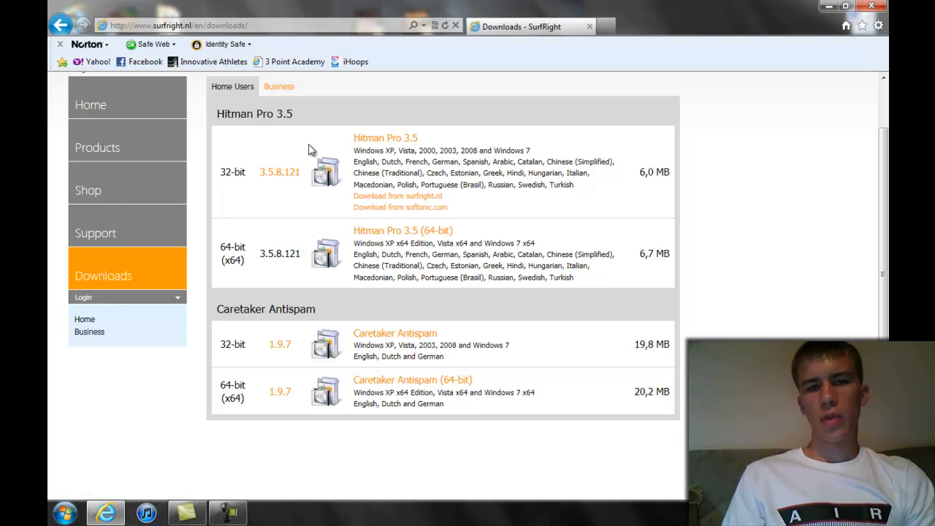
{"action": "mouse_move", "coordinate": [140, 351]}
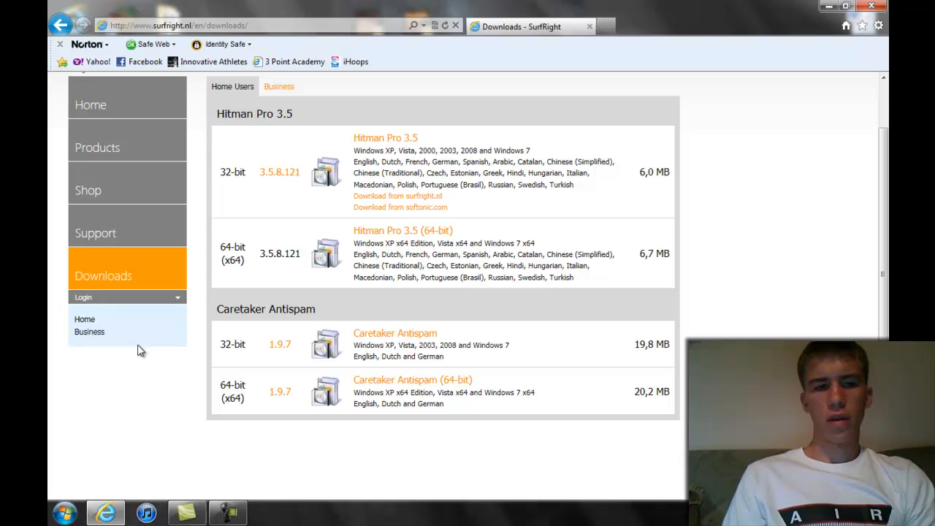
{"action": "left_click", "coordinate": [65, 513]}
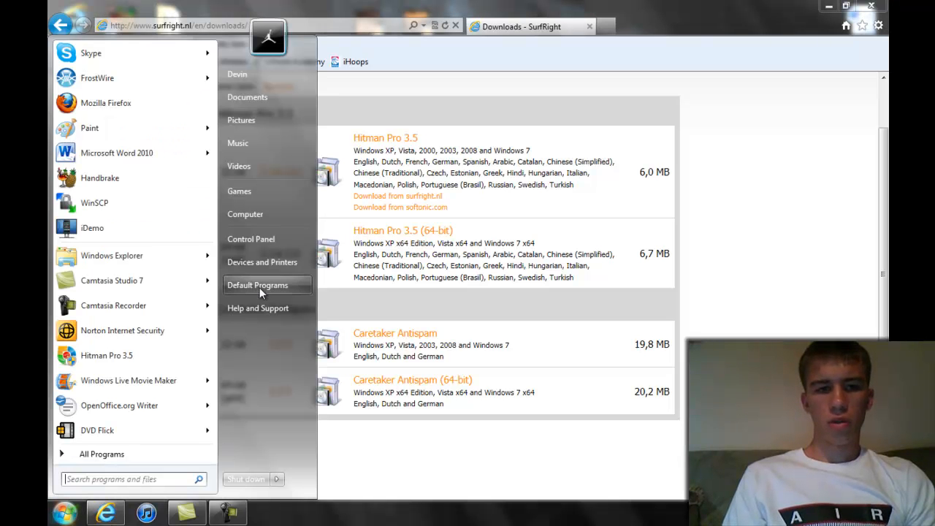
{"action": "left_click", "coordinate": [245, 214]}
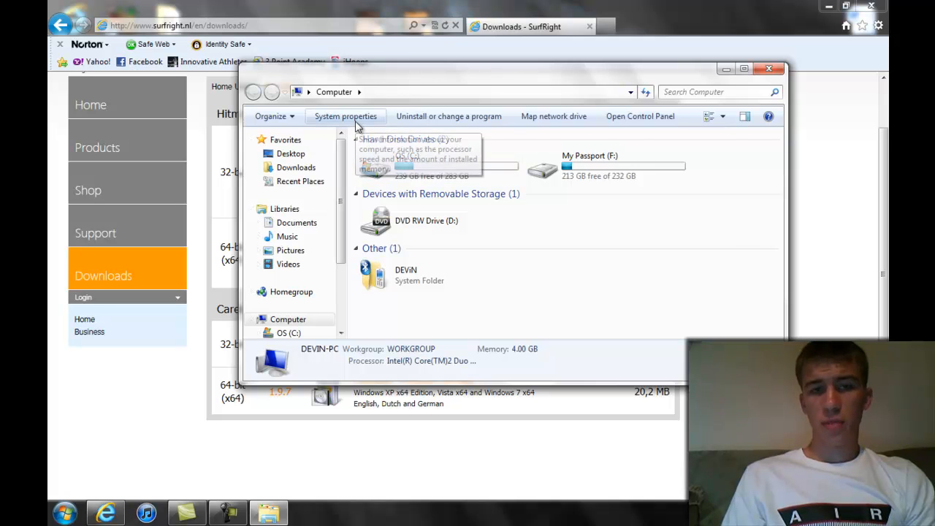
{"action": "mouse_move", "coordinate": [345, 116]}
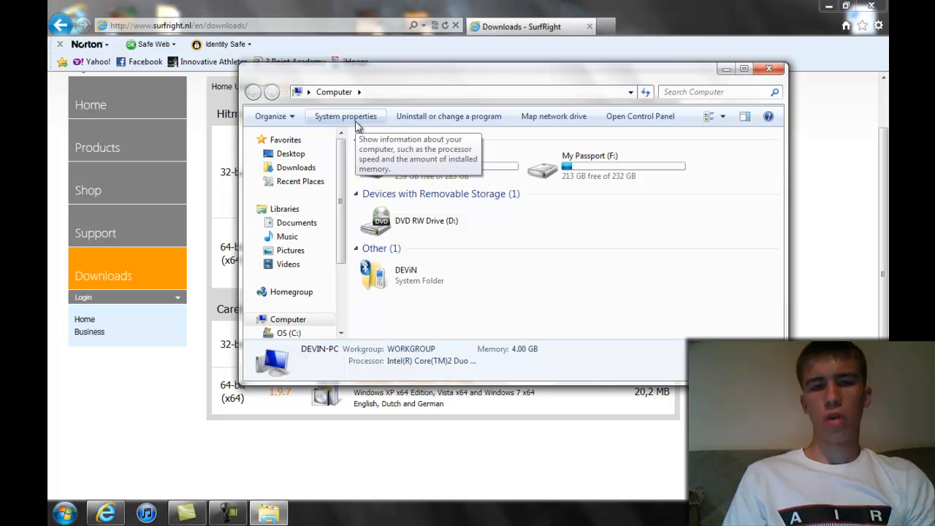
{"action": "left_click", "coordinate": [345, 116]}
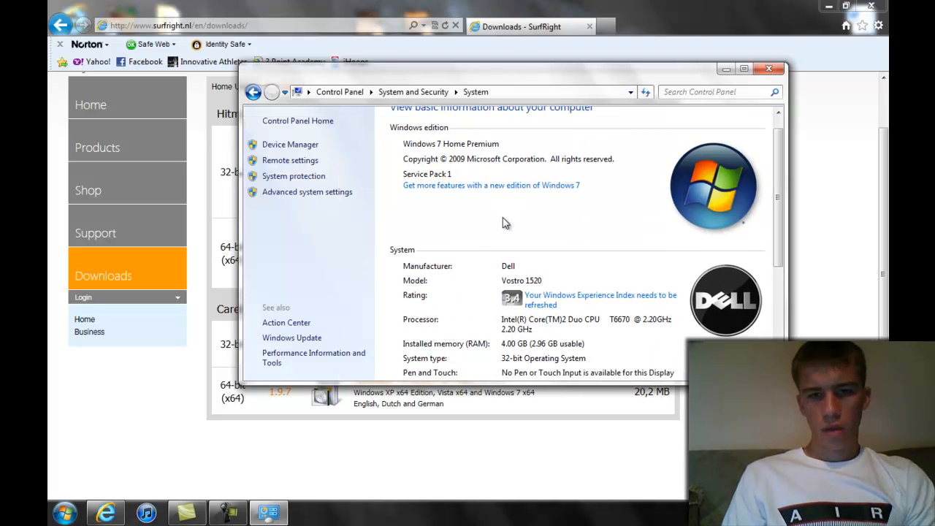
{"action": "scroll", "scroll_direction": "down", "scroll_amount": 3}
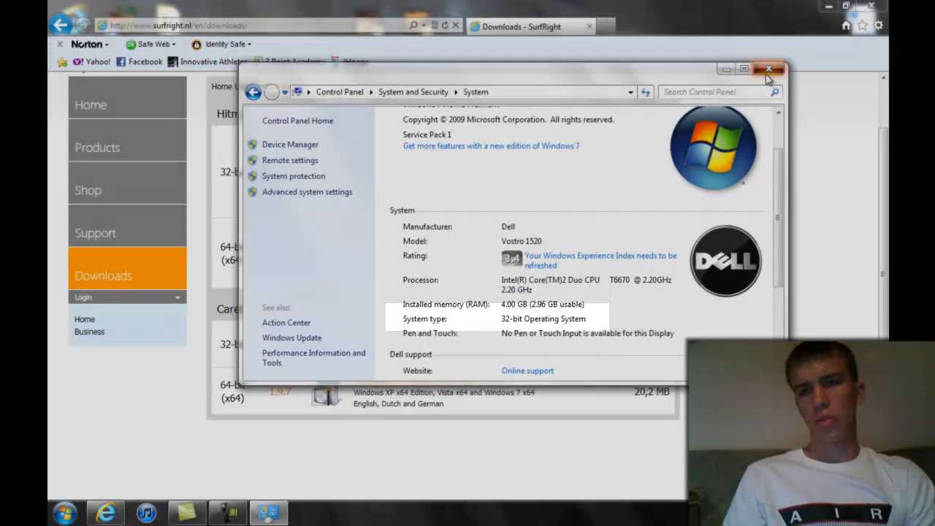
{"action": "left_click", "coordinate": [769, 69]}
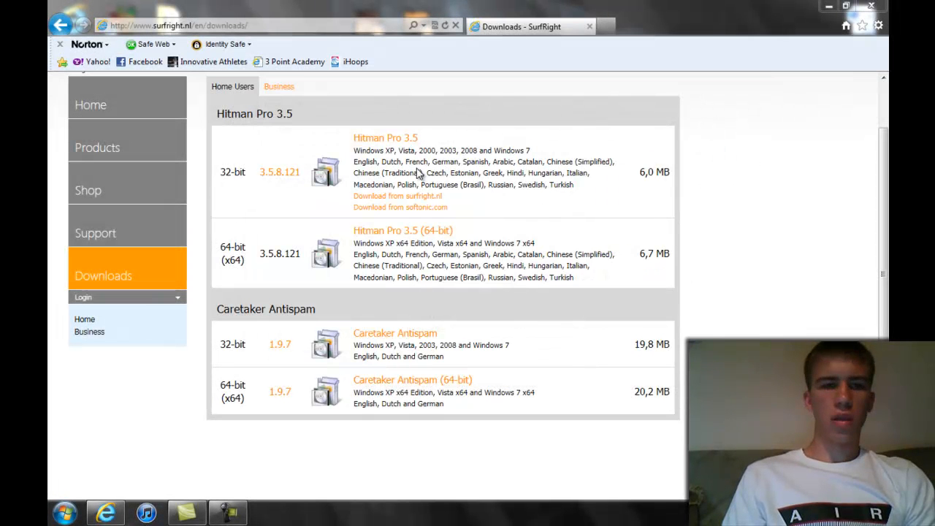
{"action": "mouse_move", "coordinate": [385, 138]}
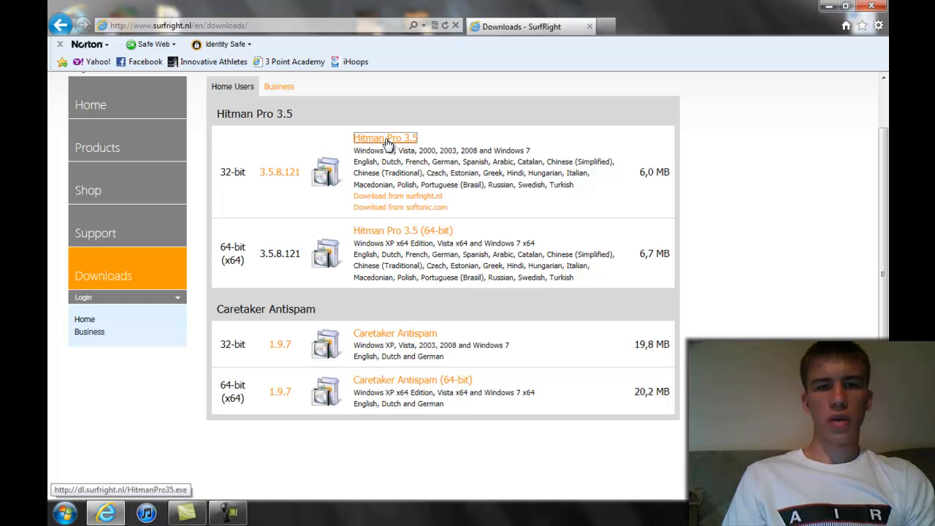
Step: Download the 32-bit HitmanPro35.exe installer and minimize the browser
{"action": "left_click", "coordinate": [385, 138]}
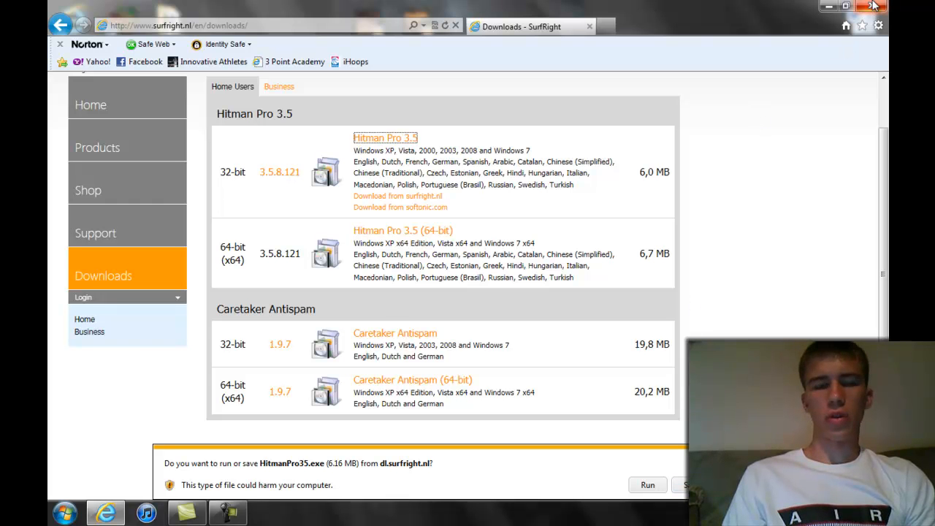
{"action": "left_click", "coordinate": [875, 6]}
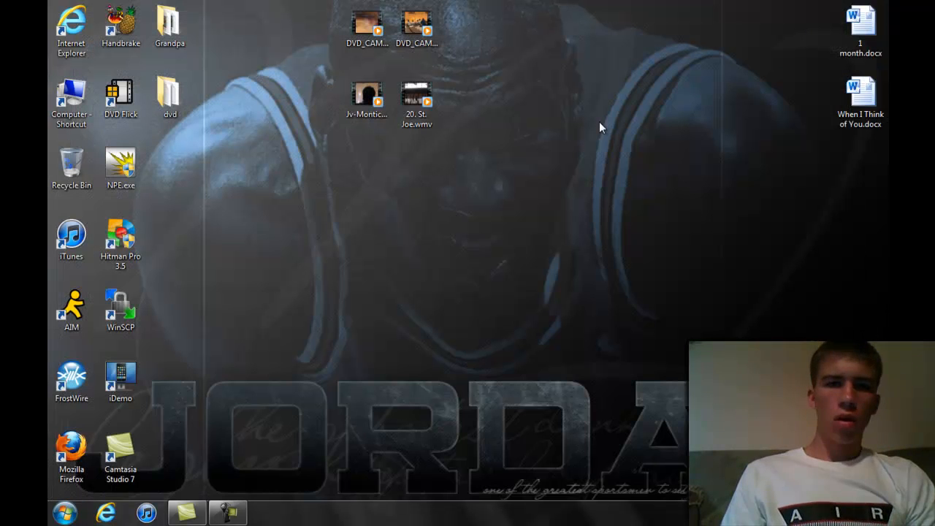
Step: Launch the Hitman Pro 3.5 desktop shortcut and approve the User Account Control prompt
{"action": "left_click", "coordinate": [121, 241]}
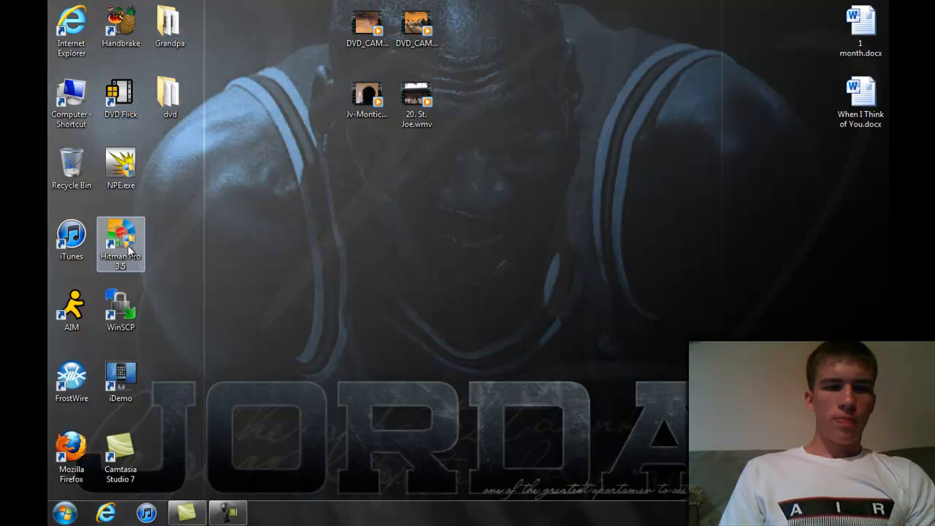
{"action": "double_click", "coordinate": [121, 241]}
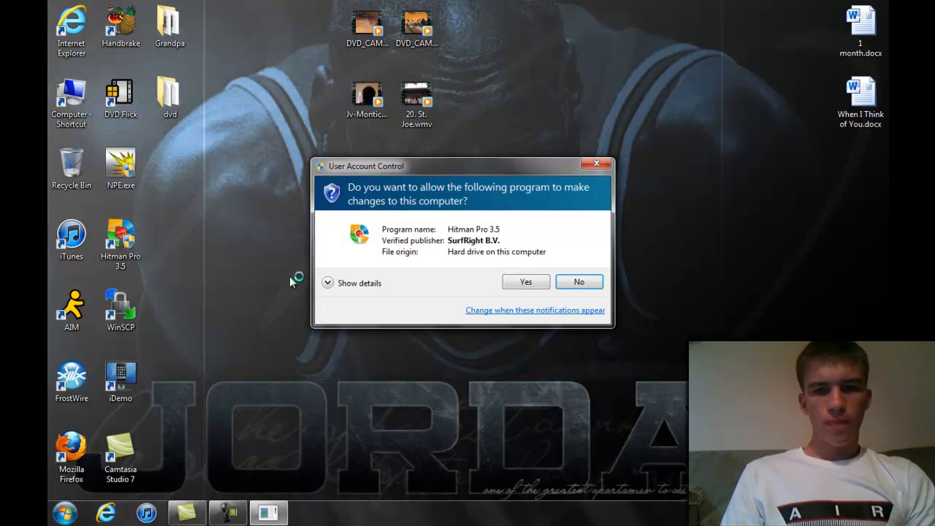
{"action": "mouse_move", "coordinate": [467, 287]}
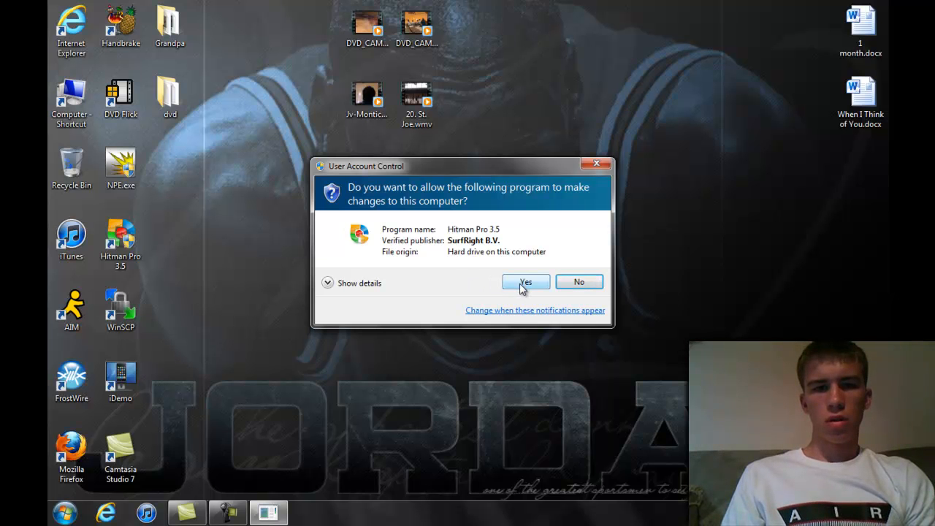
{"action": "left_click", "coordinate": [525, 282]}
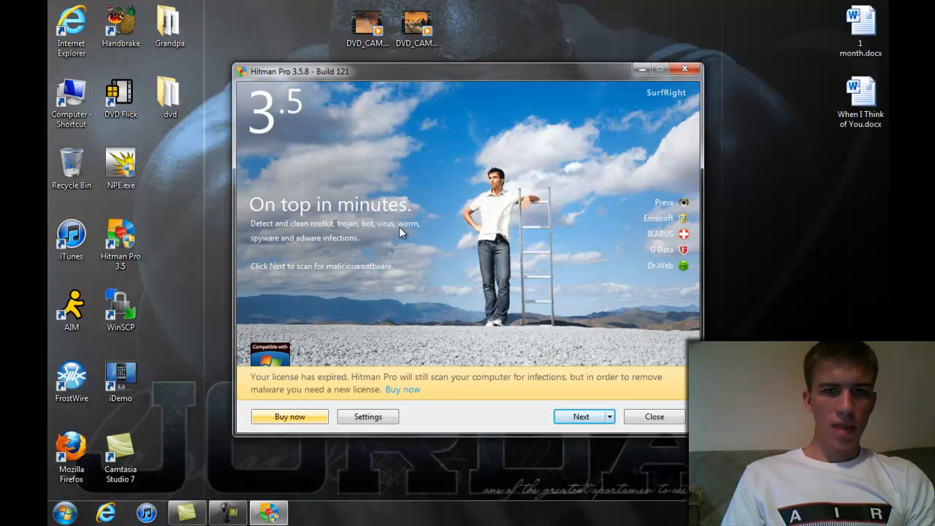
{"action": "mouse_move", "coordinate": [300, 393]}
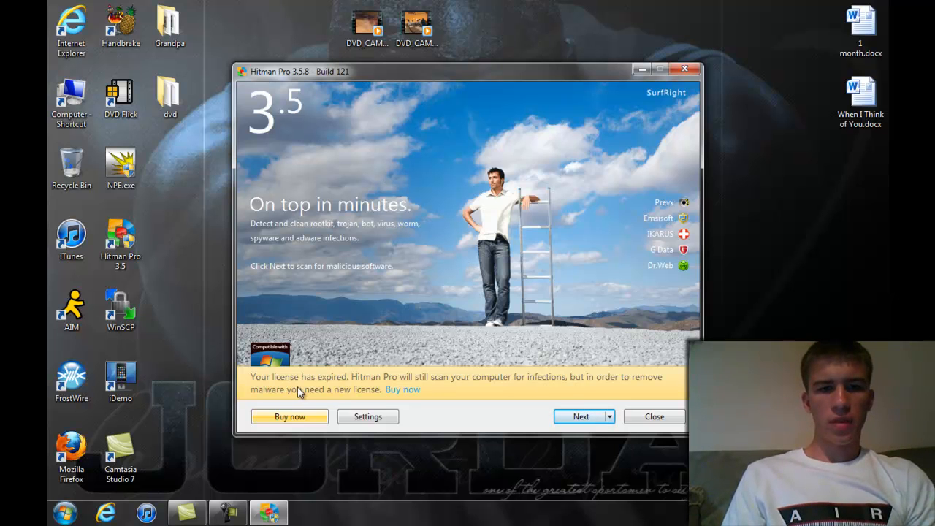
{"action": "mouse_move", "coordinate": [467, 285]}
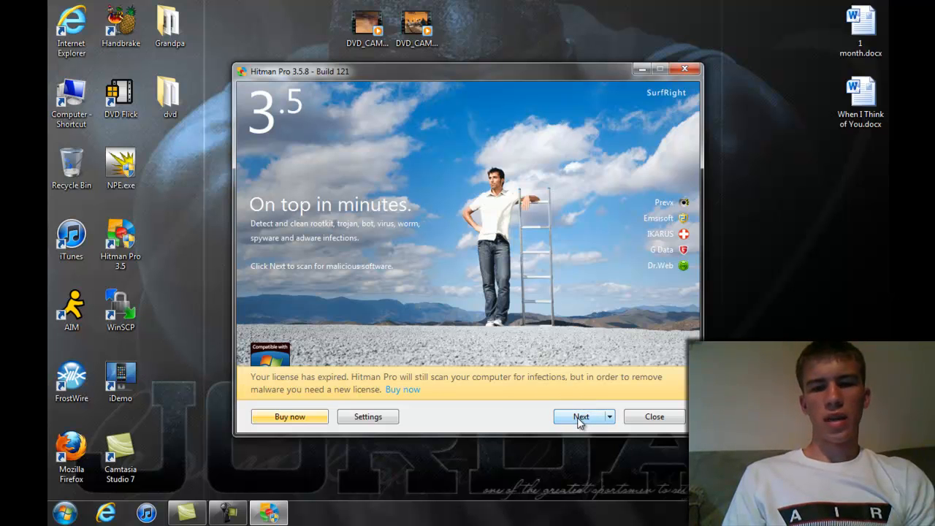
Step: Proceed past the welcome screen to start the malware scan
{"action": "left_click", "coordinate": [581, 417]}
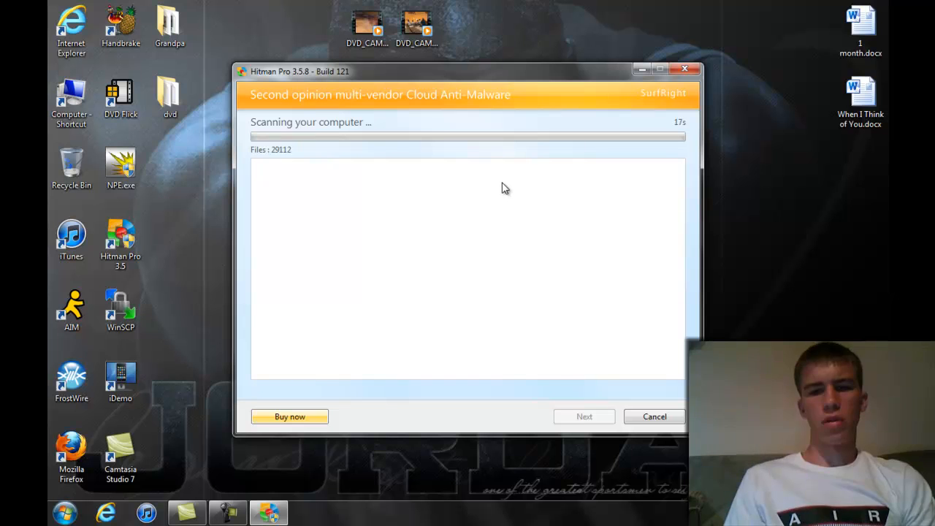
{"action": "mouse_move", "coordinate": [434, 303]}
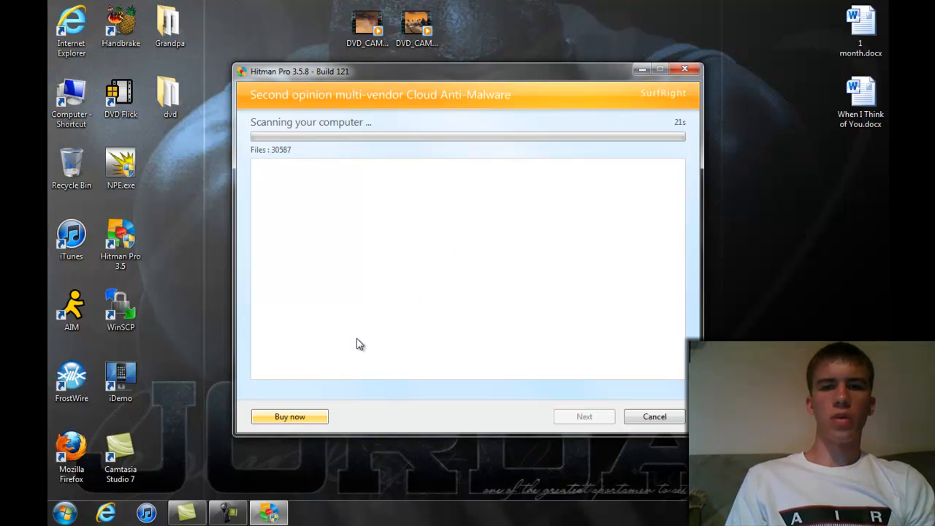
Step: Wait while the scan moves through scanning and classifying, reaching 93%
{"action": "left_click", "coordinate": [227, 512]}
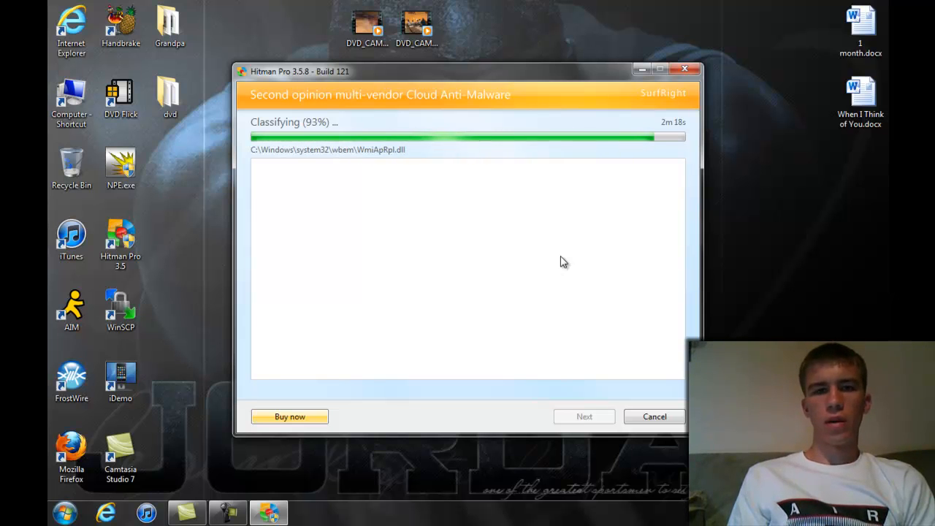
{"action": "mouse_move", "coordinate": [636, 177]}
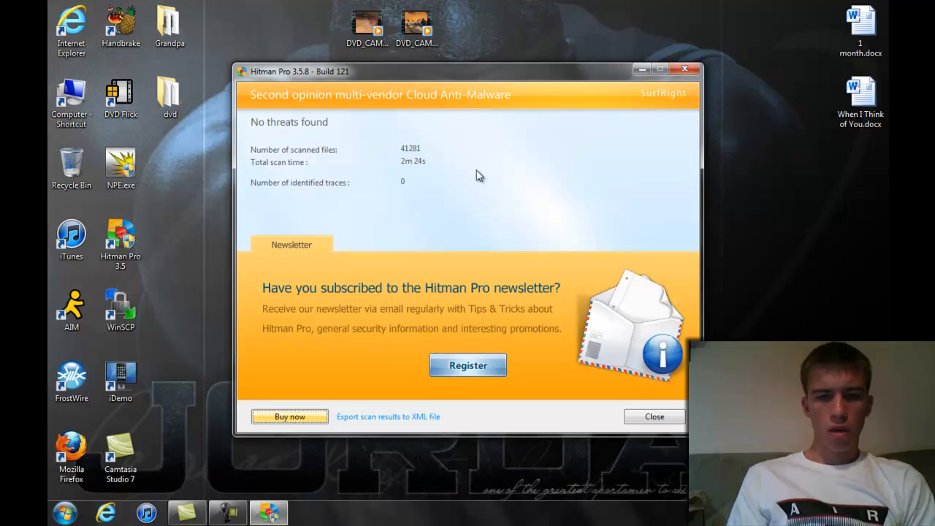
{"action": "mouse_move", "coordinate": [521, 218]}
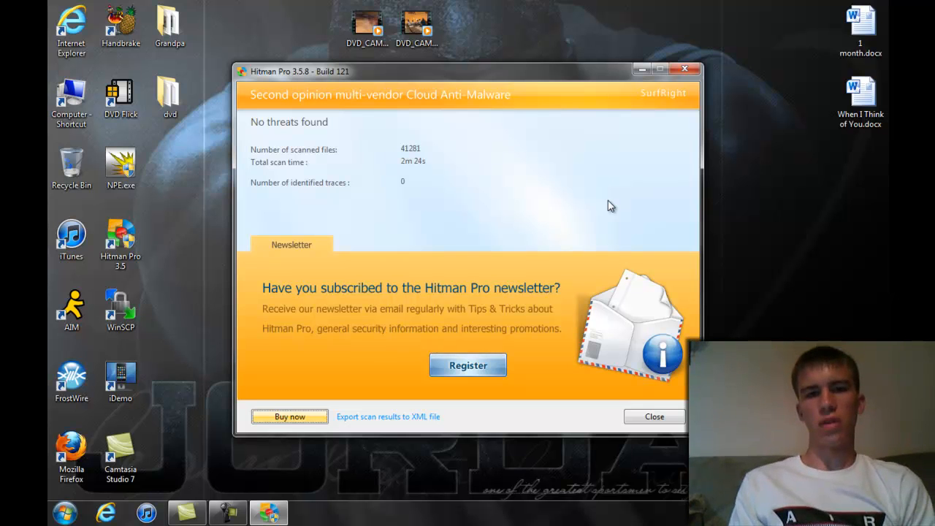
{"action": "mouse_move", "coordinate": [630, 257]}
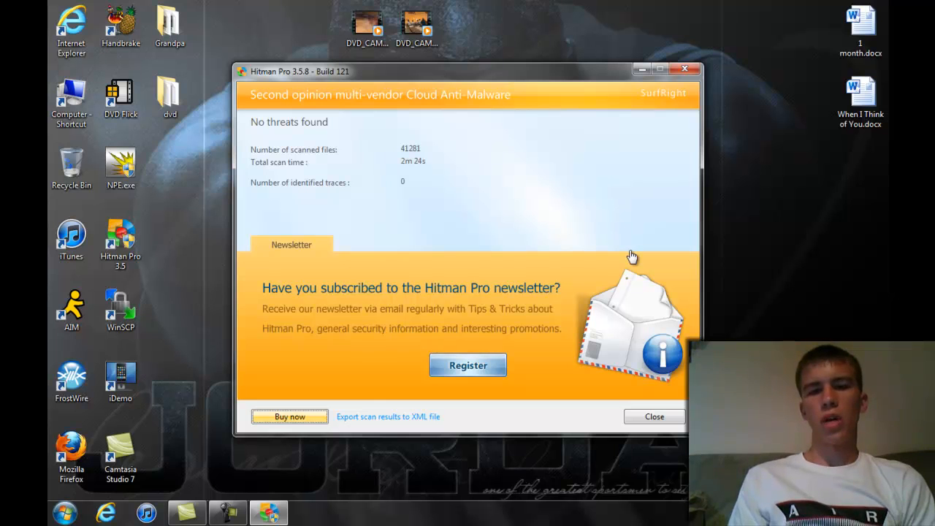